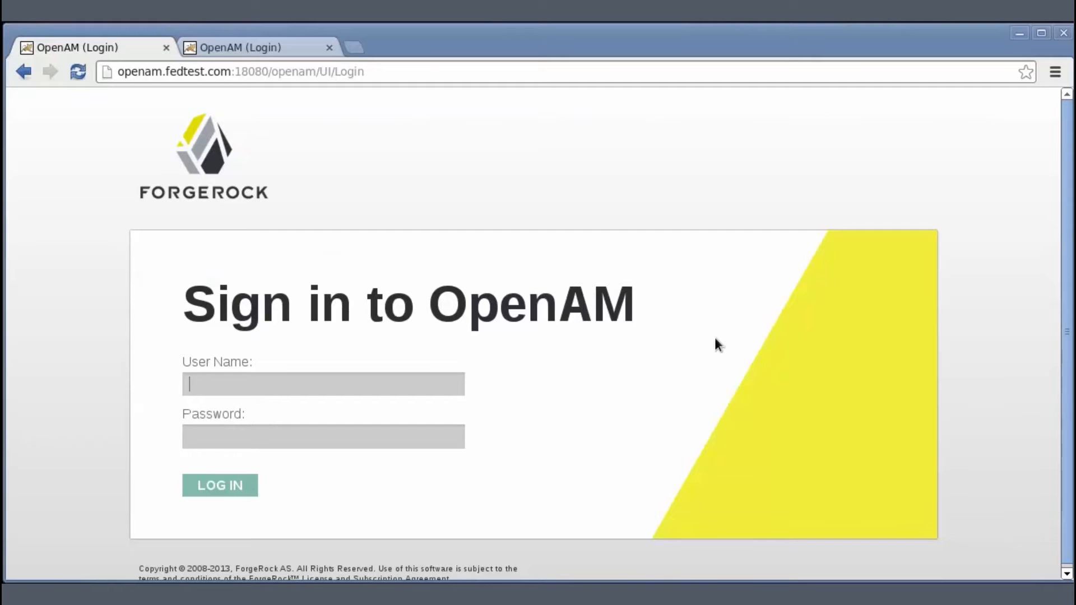
Sign in to the first server's console as the administrator.
{"action": "type", "text": "amadmin"}
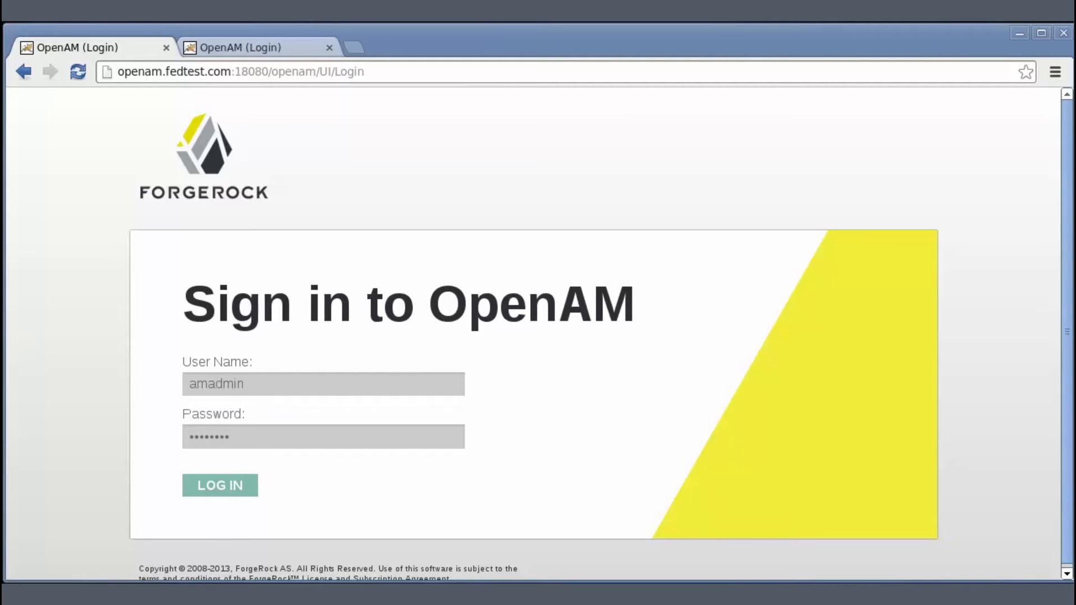
{"action": "left_click", "coordinate": [220, 485]}
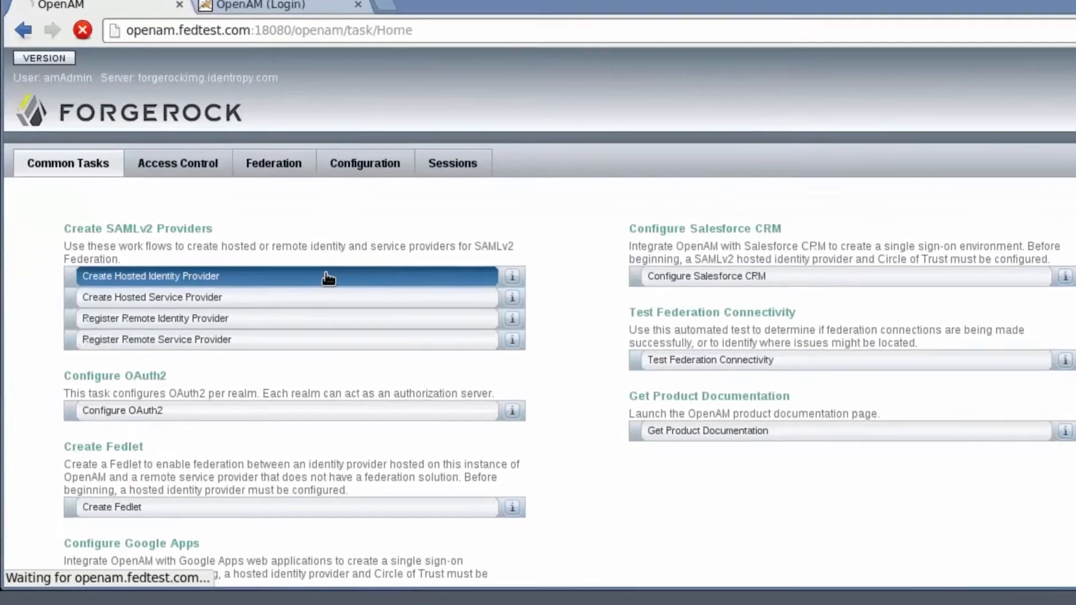
Create a hosted identity provider with the test signing key, new circle of trust CT and mail attribute.
{"action": "left_click", "coordinate": [149, 276]}
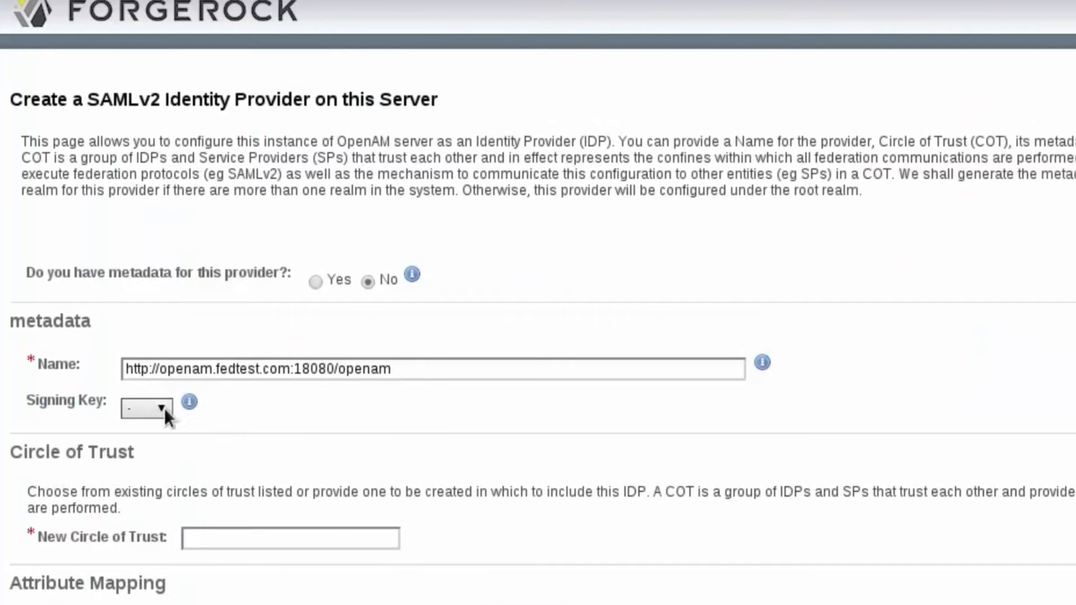
{"action": "left_click", "coordinate": [145, 409]}
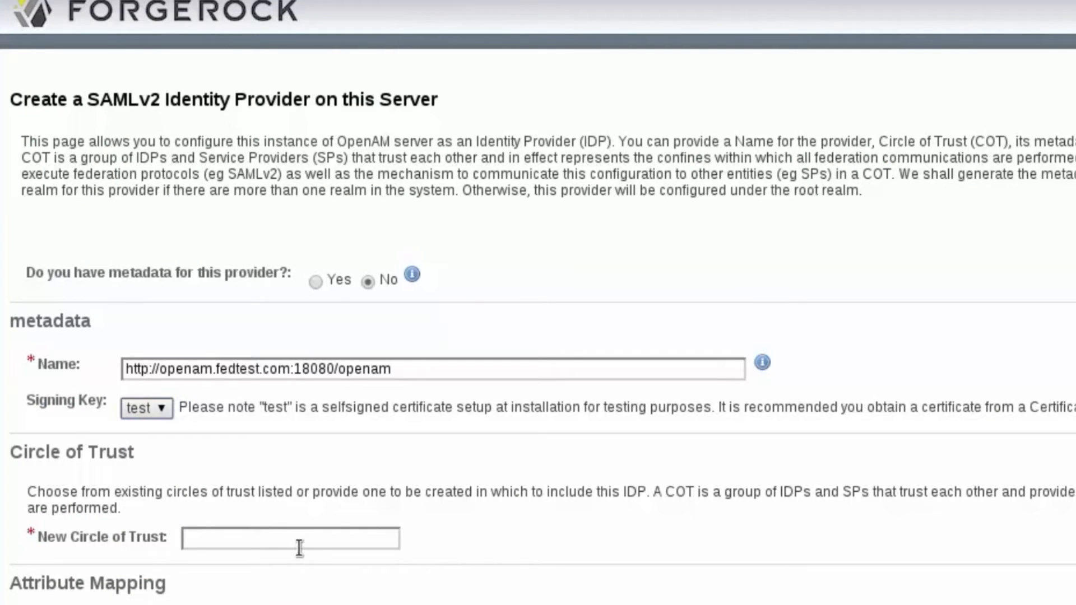
{"action": "type", "text": "CT"}
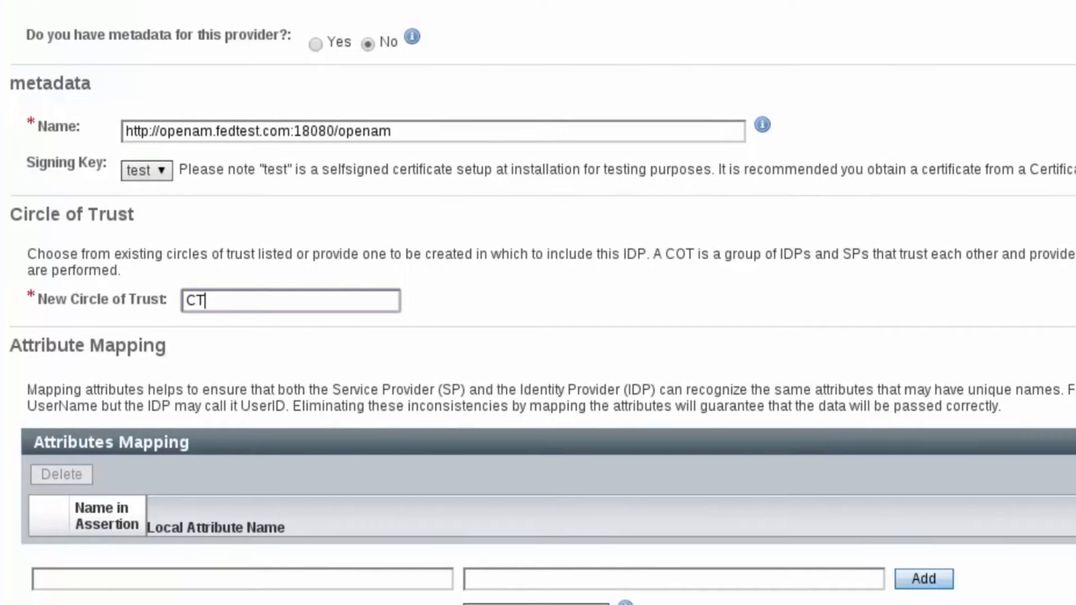
{"action": "type", "text": "mail"}
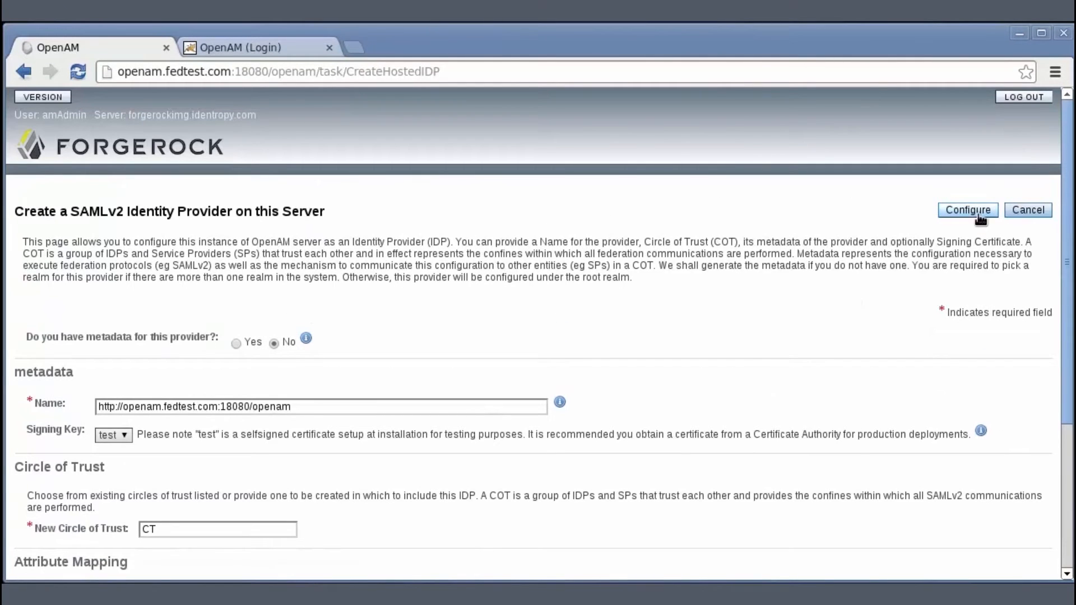
{"action": "left_click", "coordinate": [967, 210]}
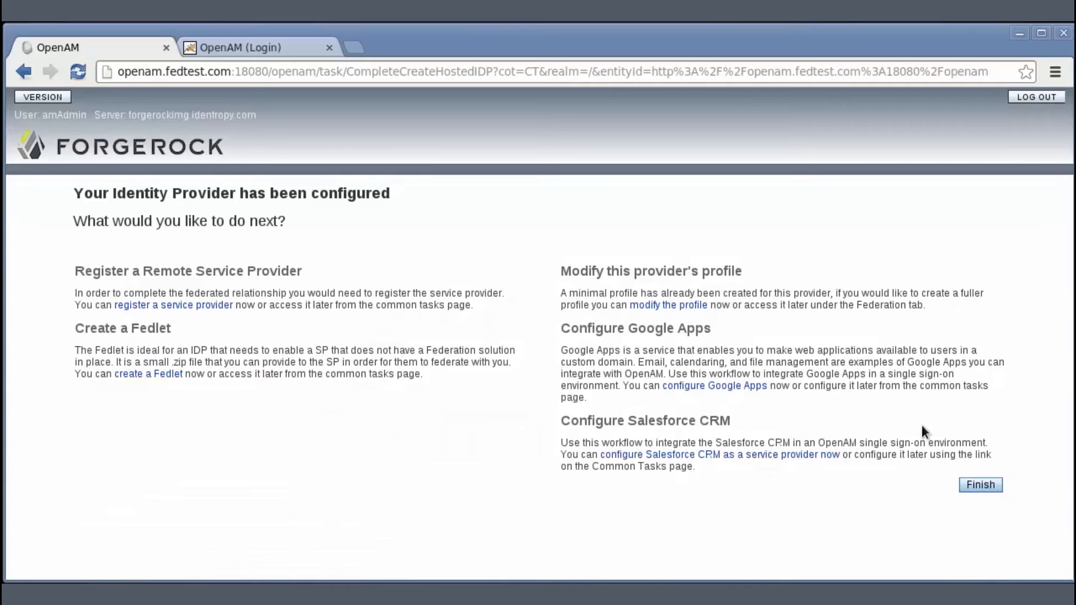
Finish and review the Federation page showing circle of trust CT with the hosted IDP.
{"action": "left_click", "coordinate": [980, 484]}
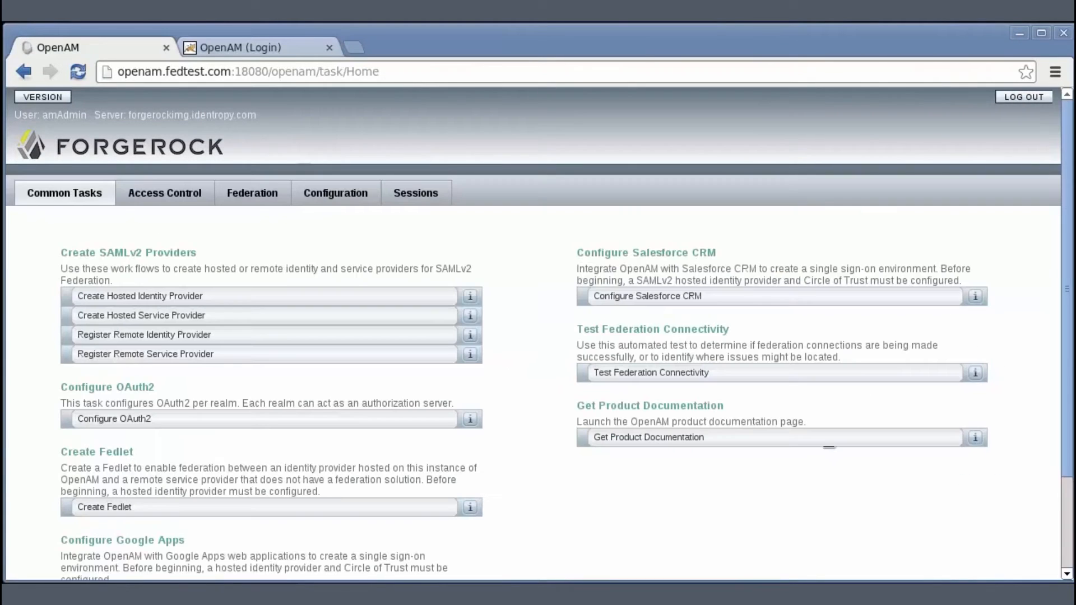
{"action": "left_click", "coordinate": [252, 193]}
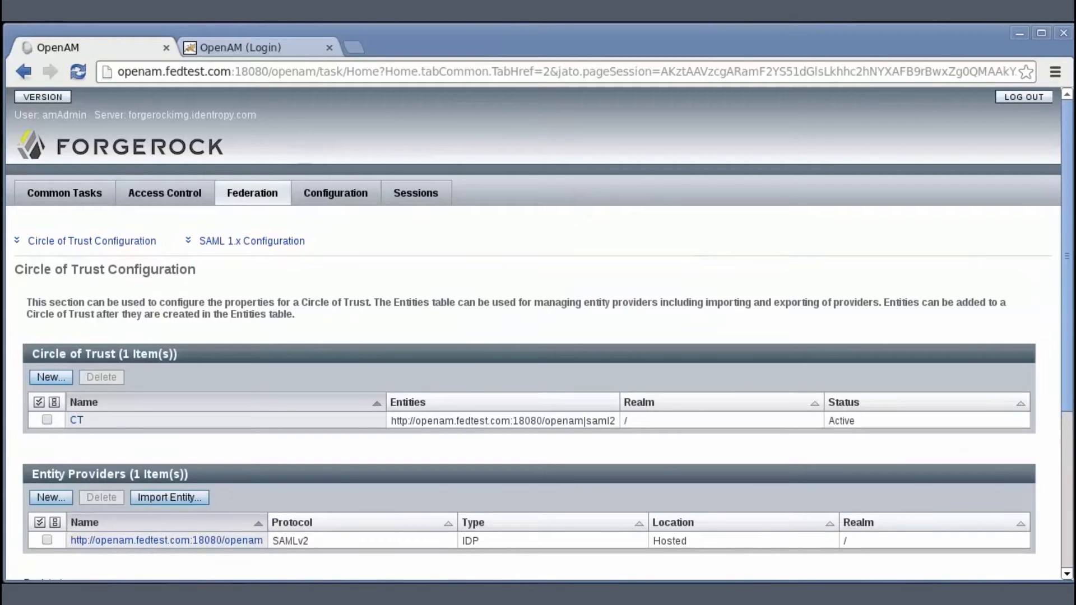
Sign in to the second OpenAM instance's console as amadmin.
{"action": "left_click", "coordinate": [240, 47]}
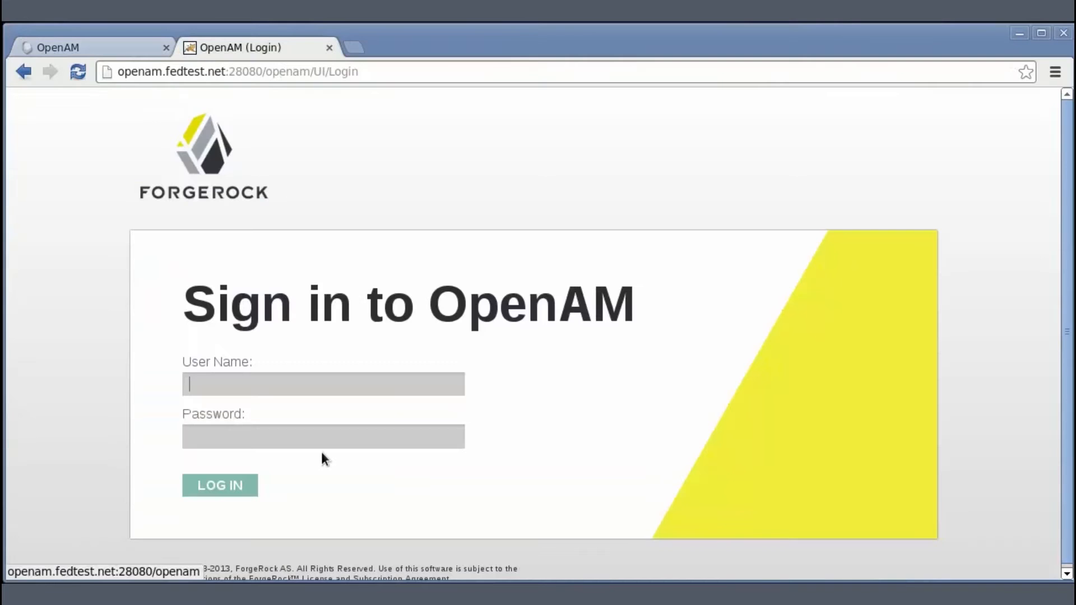
{"action": "type", "text": "amadmin"}
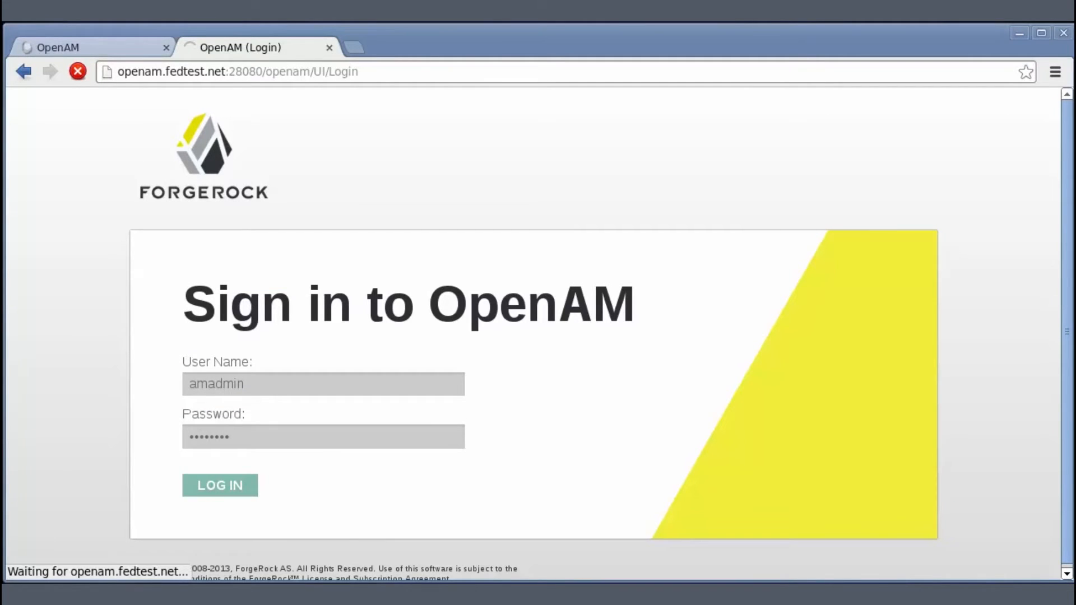
{"action": "left_click", "coordinate": [220, 485]}
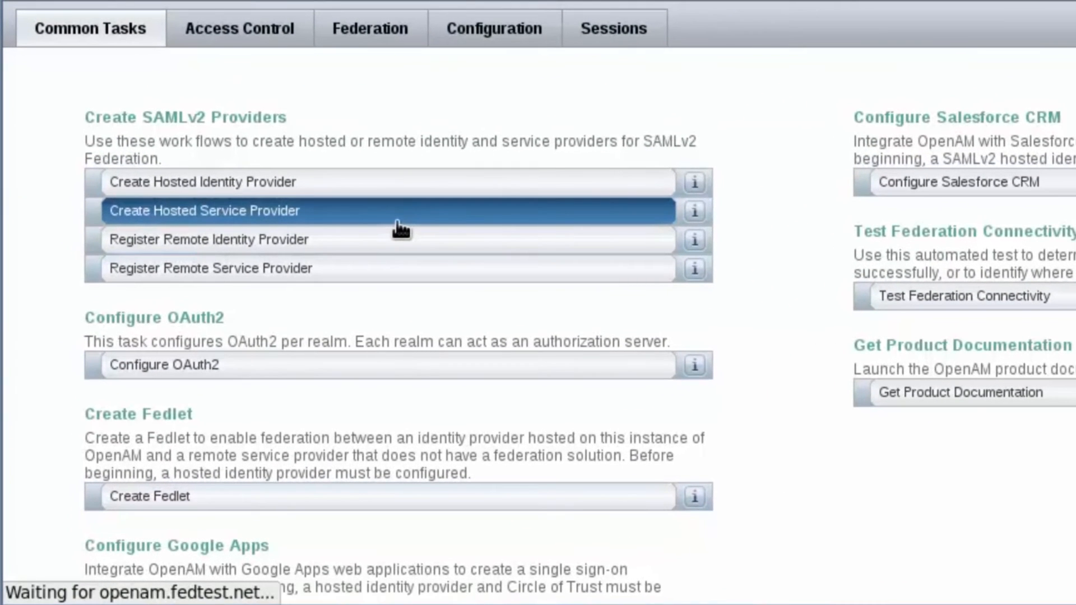
Create a hosted service provider in new circle of trust SP_CT.
{"action": "left_click", "coordinate": [203, 211]}
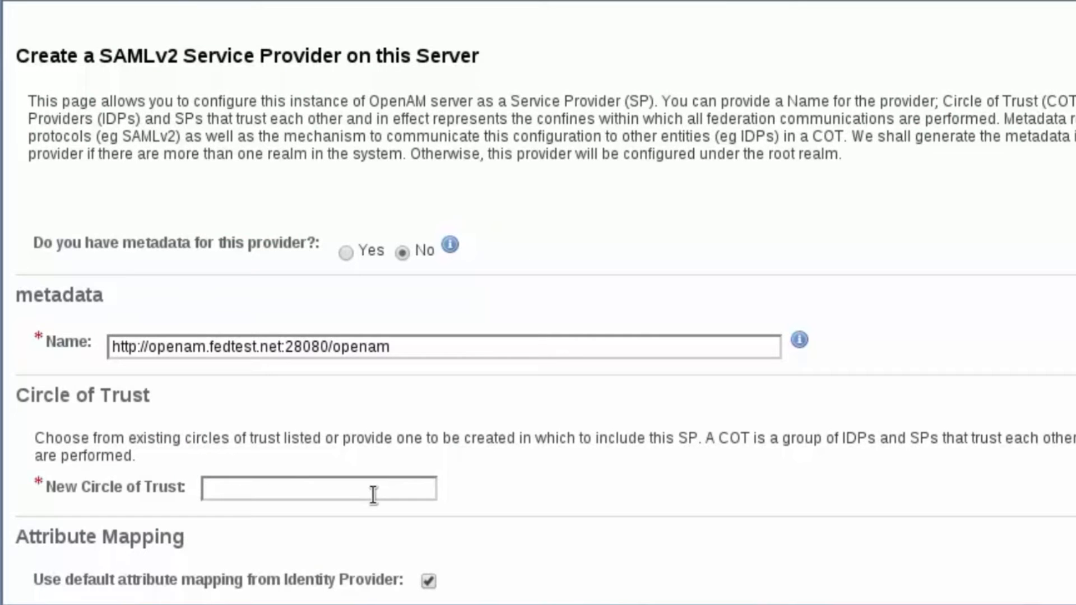
{"action": "type", "text": "SP_CT"}
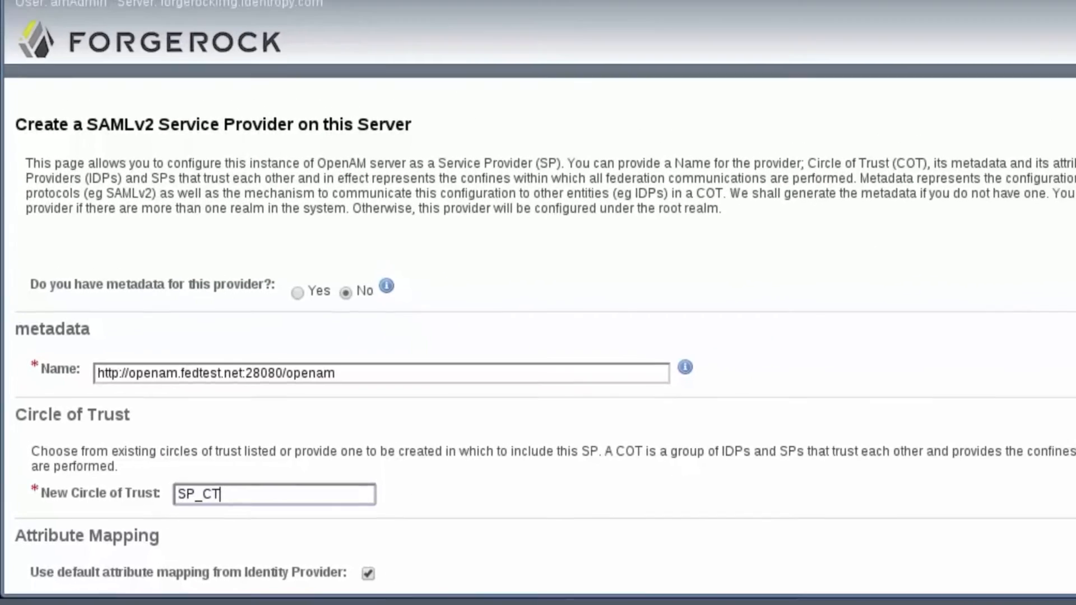
{"action": "left_click", "coordinate": [968, 210]}
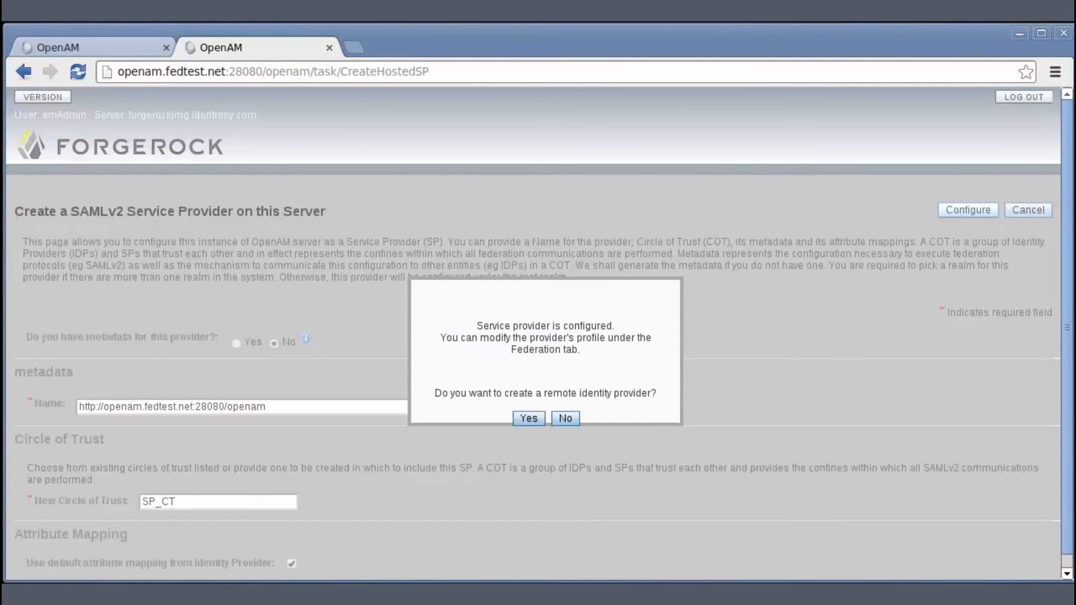
{"action": "left_click", "coordinate": [527, 418]}
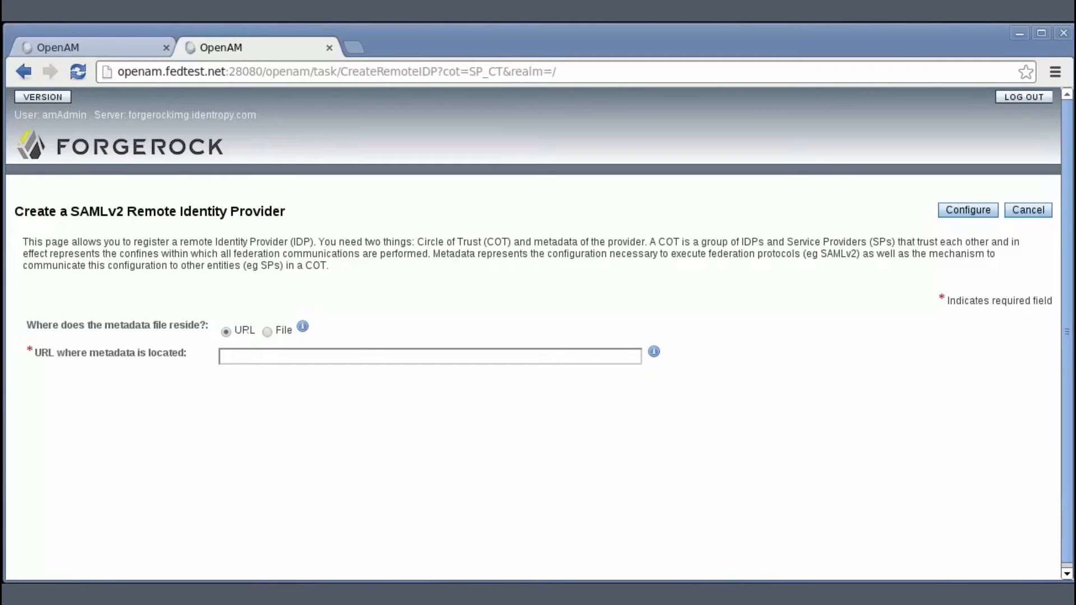
{"action": "type", "text": "http://openam.fedtest.com:18080/openam/saml2/jsp/exportmetadata.jsp"}
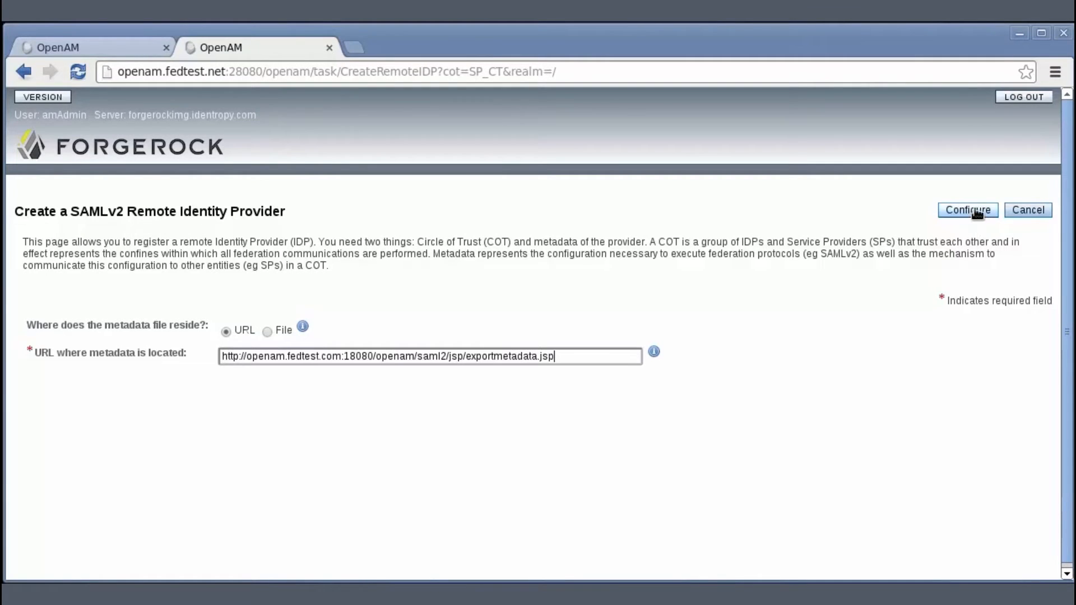
{"action": "left_click", "coordinate": [967, 209]}
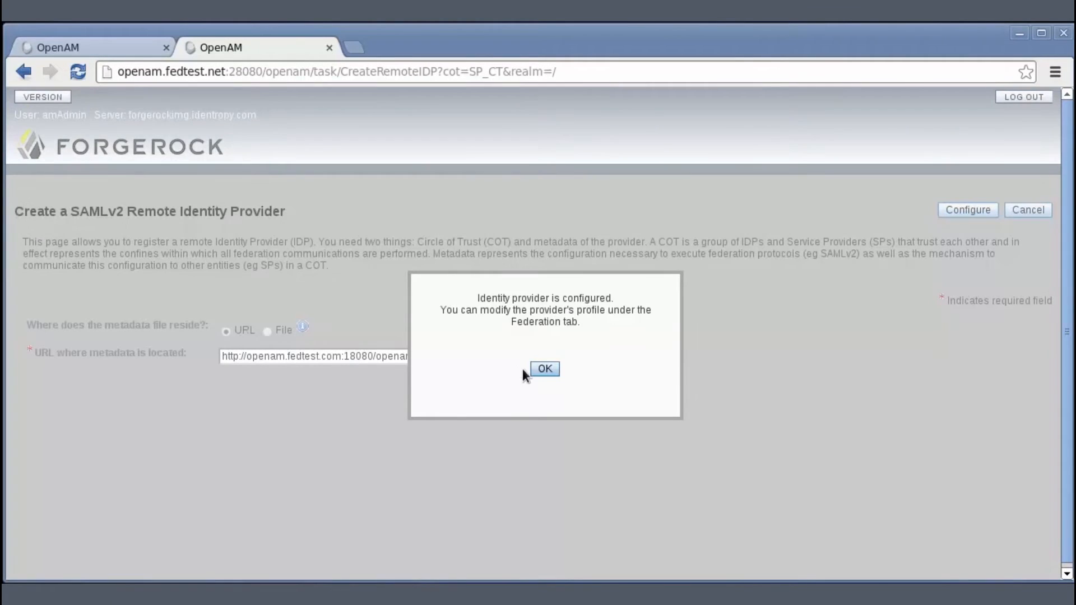
{"action": "left_click", "coordinate": [544, 368]}
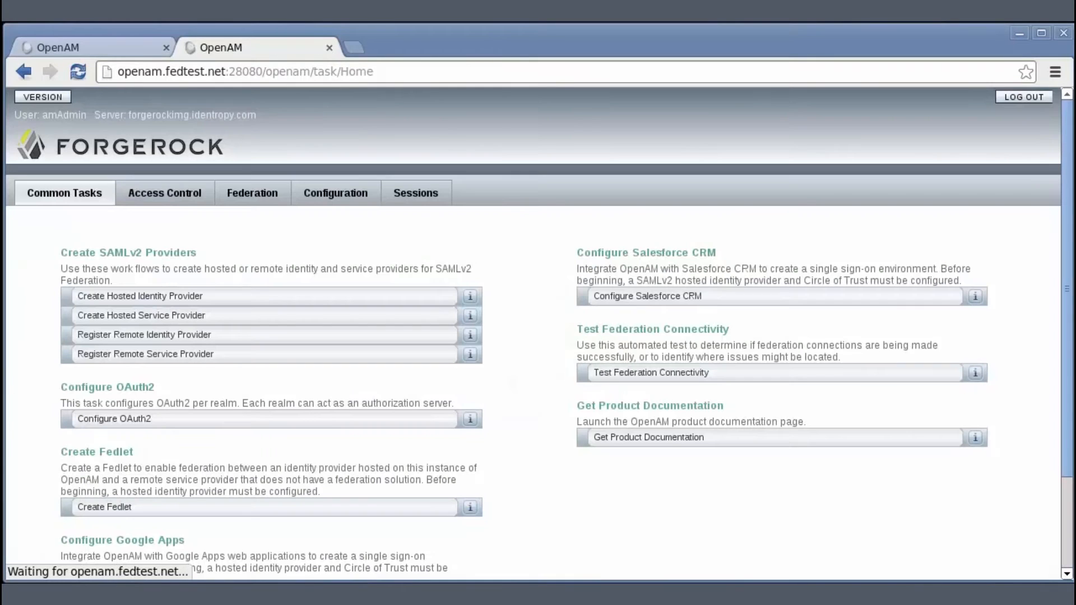
Review the Federation page confirming SP_CT lists both providers.
{"action": "left_click", "coordinate": [252, 192]}
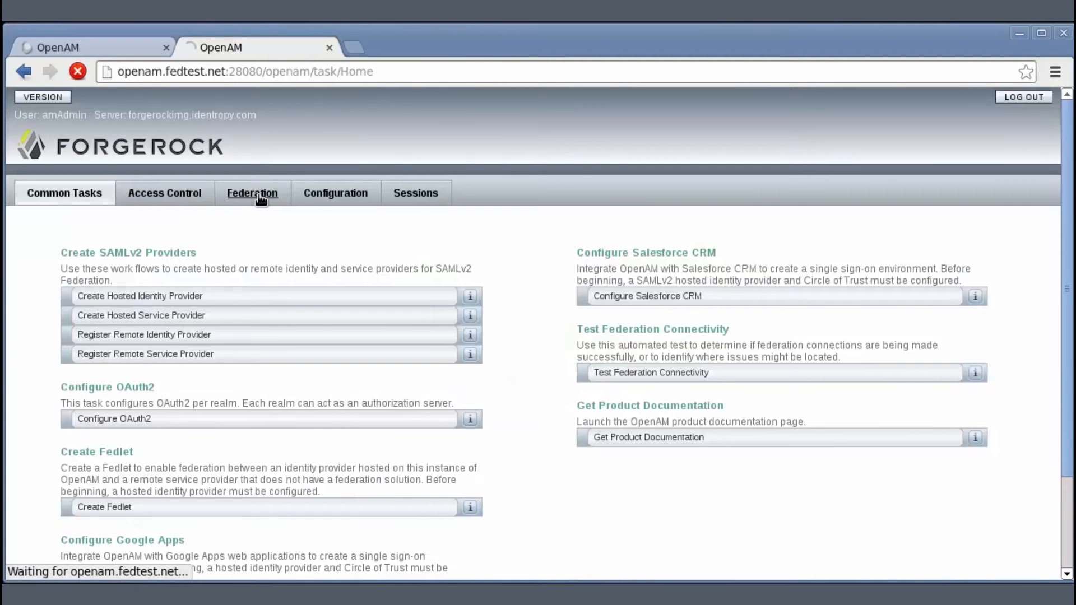
{"action": "left_click", "coordinate": [252, 193]}
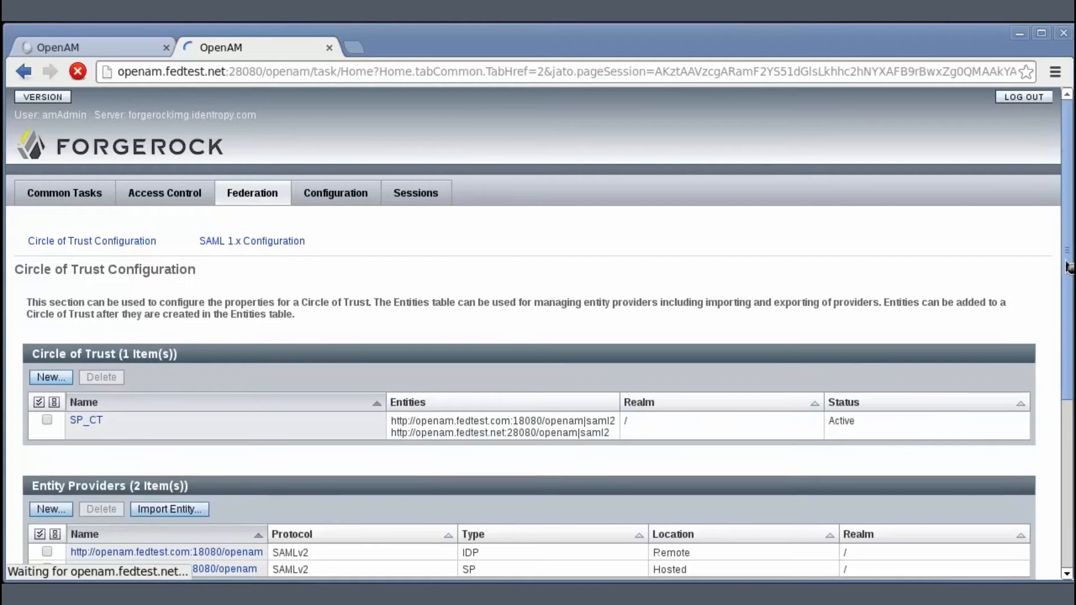
{"action": "scroll", "scroll_direction": "down", "scroll_amount": 3}
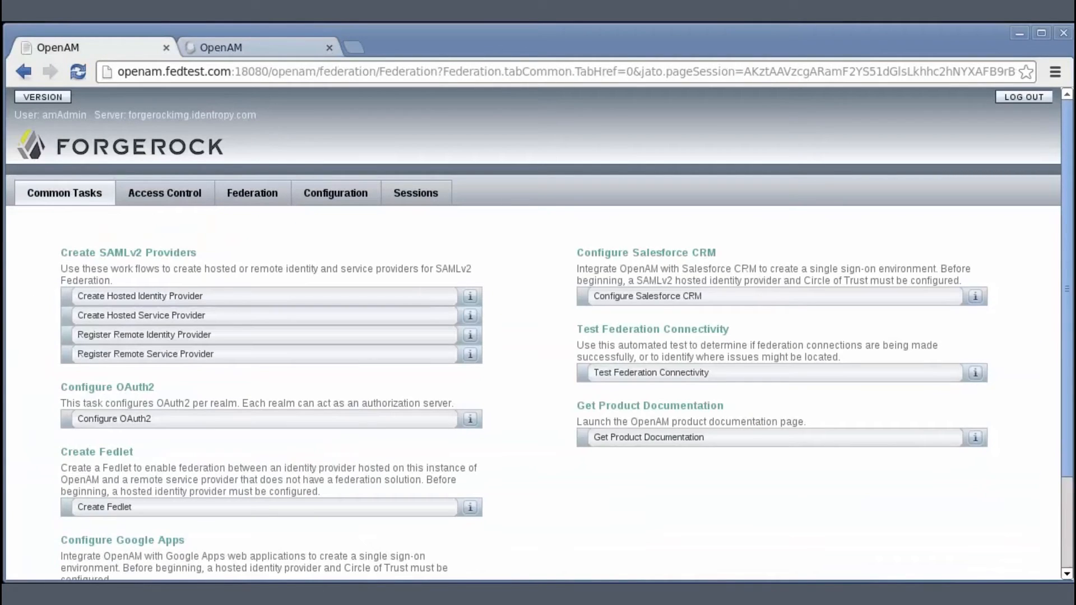
{"action": "mouse_move", "coordinate": [134, 418]}
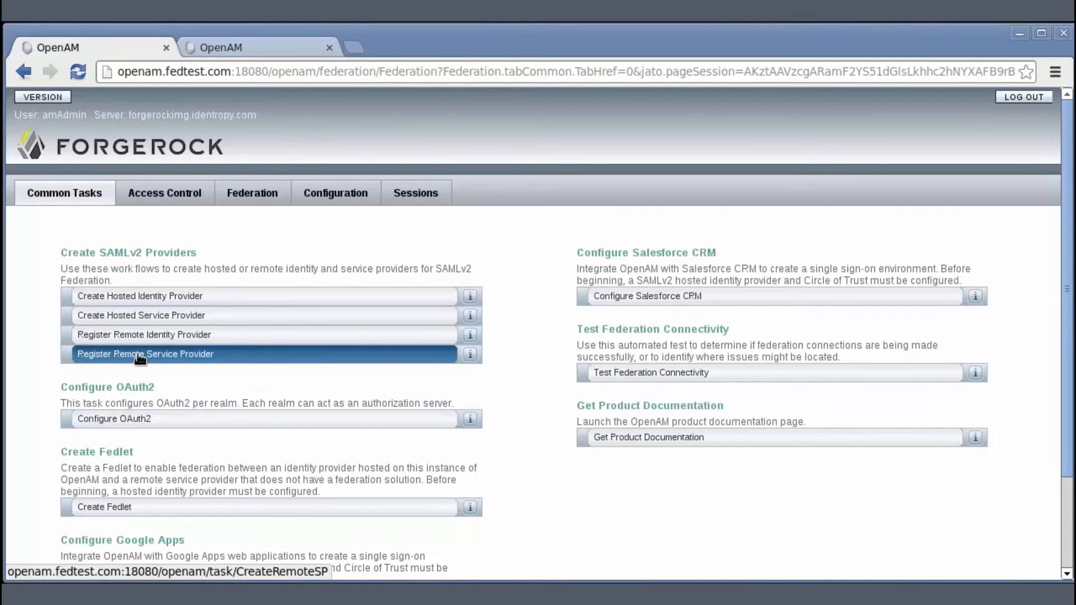
{"action": "left_click", "coordinate": [146, 353]}
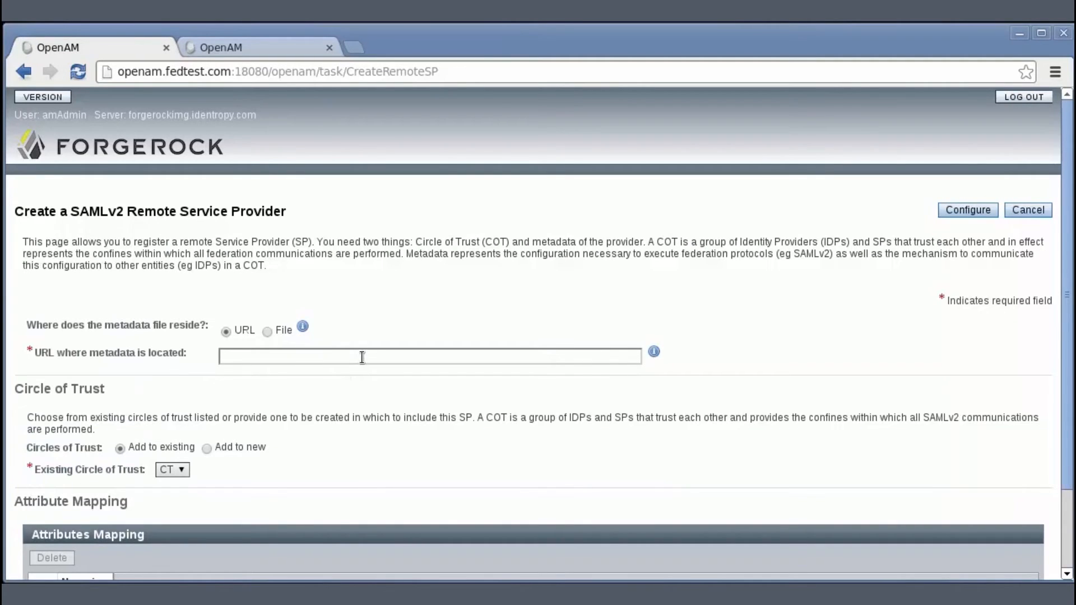
{"action": "type", "text": "http://openam.fedtest.net:28080/openam/saml2/jsp/exportmetadata.jsp"}
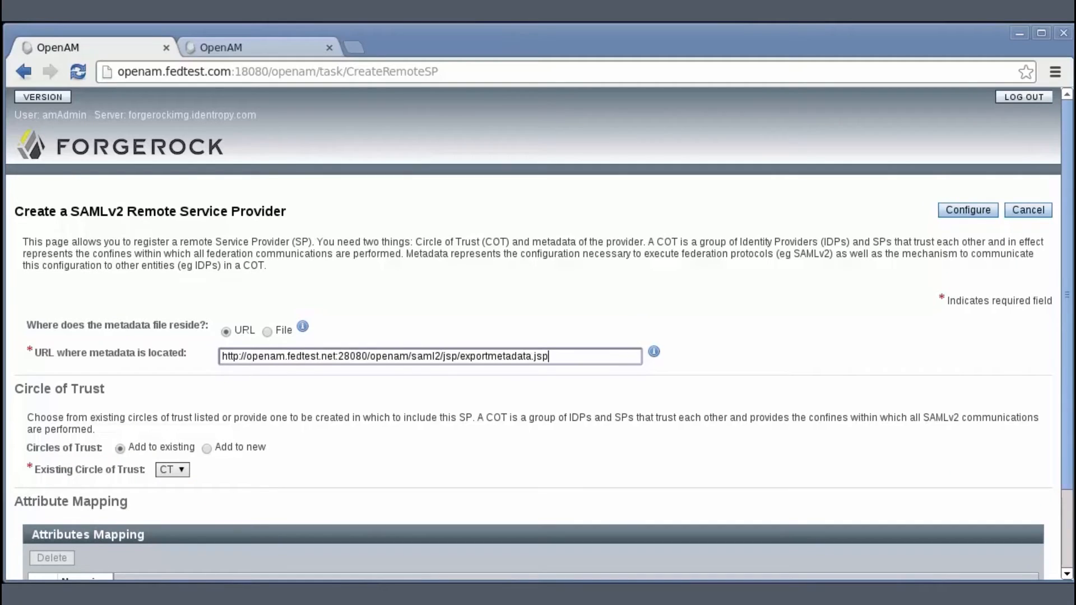
{"action": "scroll", "scroll_direction": "down", "scroll_amount": 3}
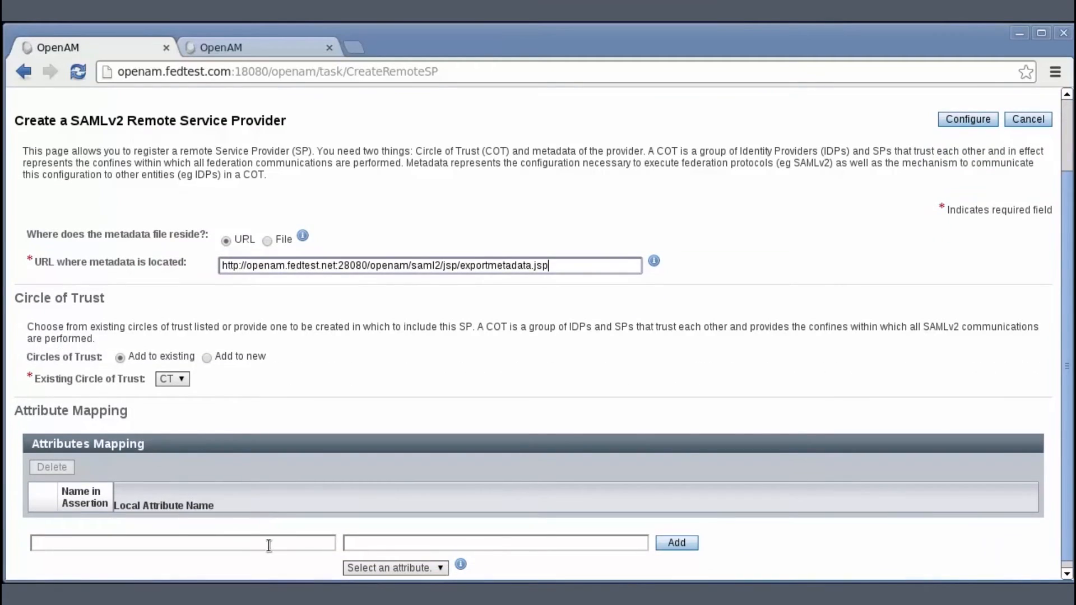
{"action": "type", "text": "mail"}
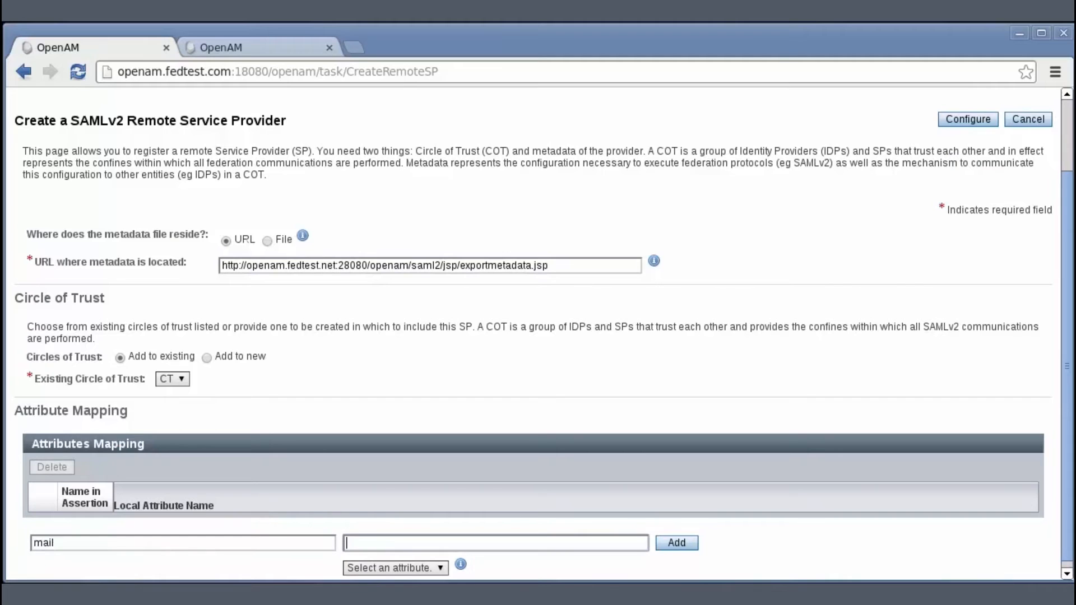
{"action": "type", "text": "mail"}
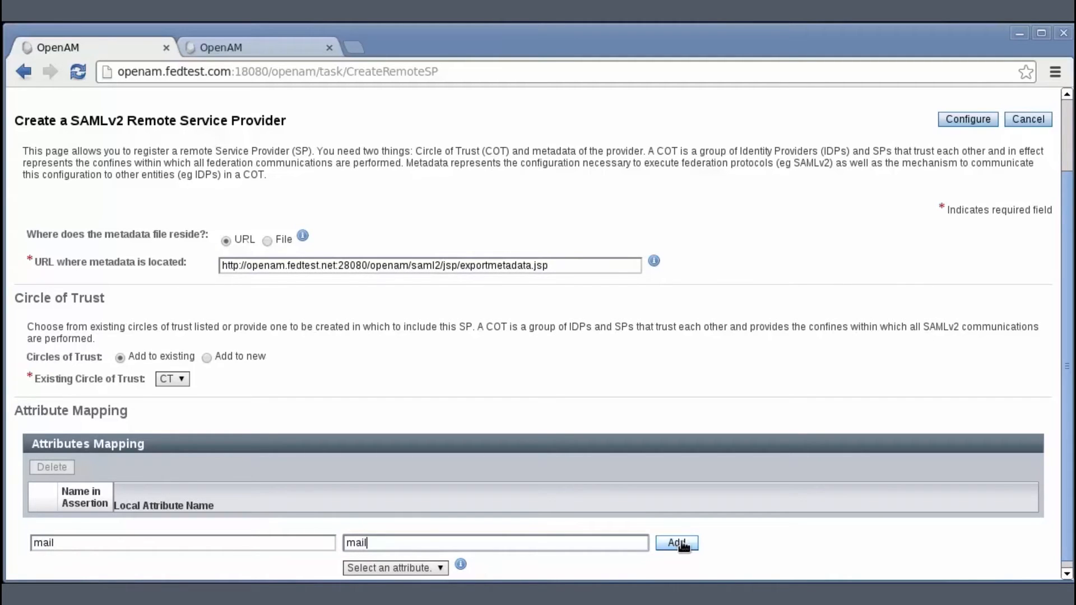
{"action": "left_click", "coordinate": [676, 542]}
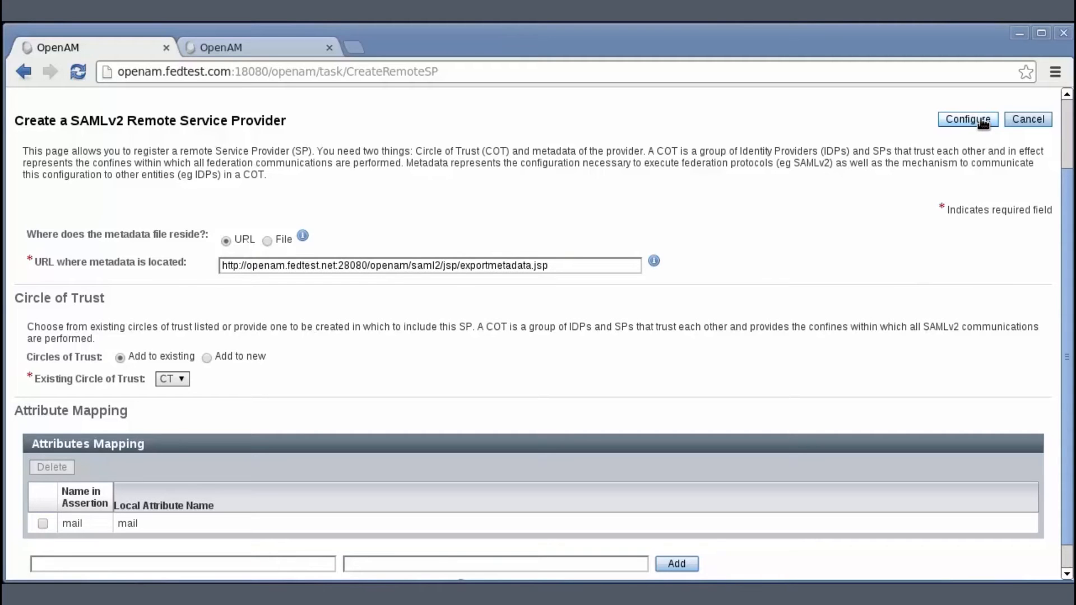
Save the remote service provider registration and review the Federation page.
{"action": "left_click", "coordinate": [967, 119]}
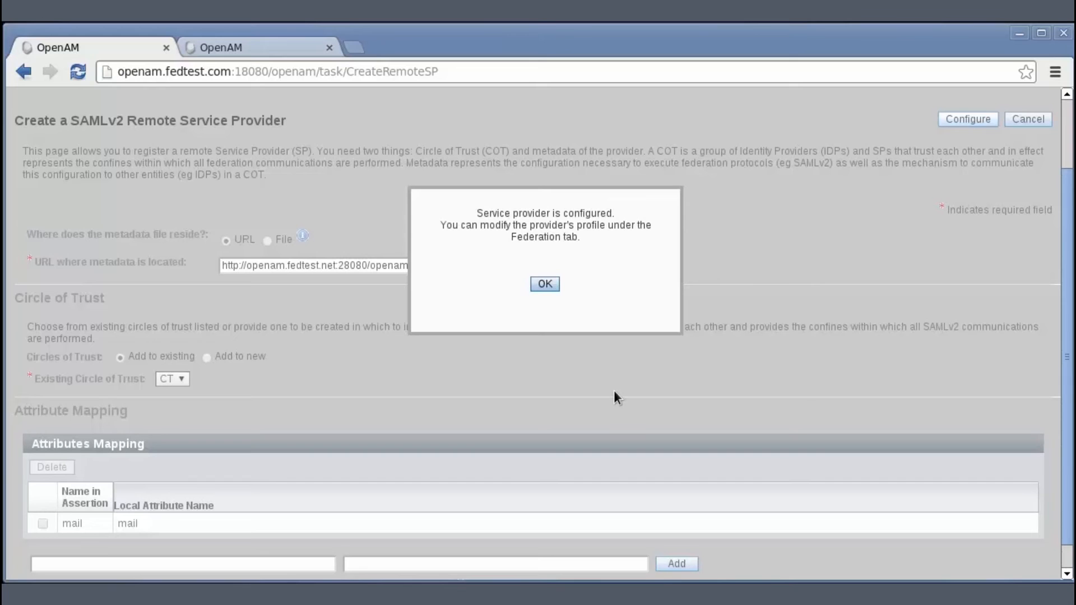
{"action": "left_click", "coordinate": [544, 283]}
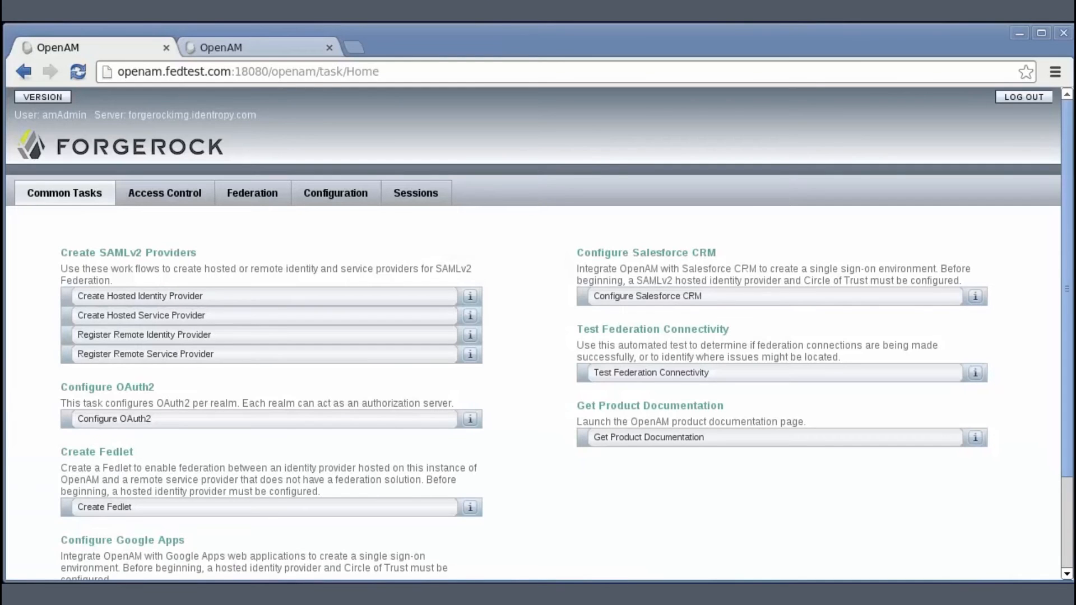
{"action": "left_click", "coordinate": [253, 193]}
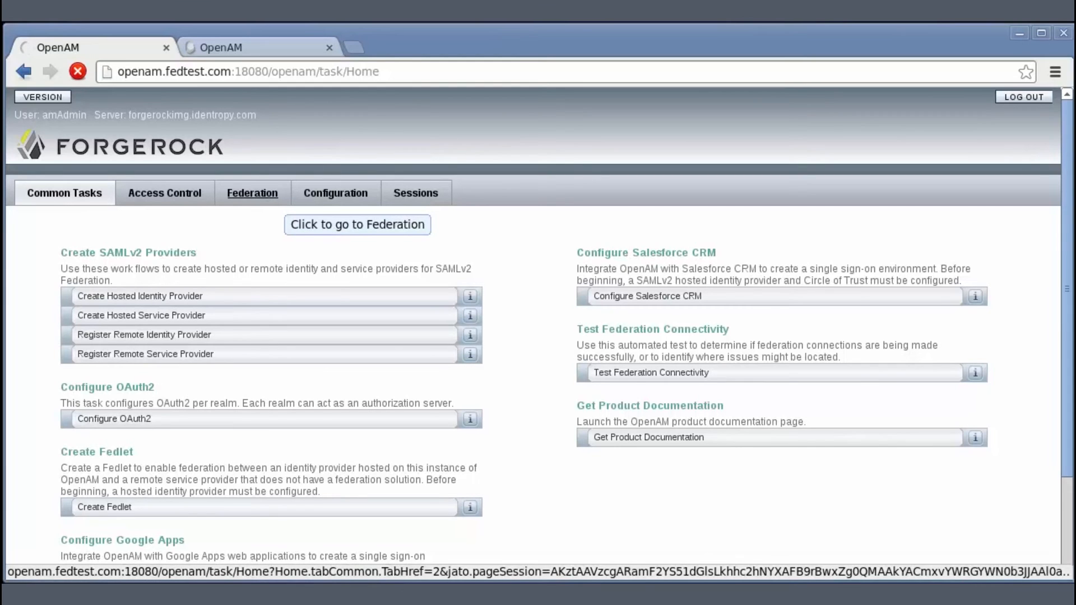
{"action": "left_click", "coordinate": [1023, 97]}
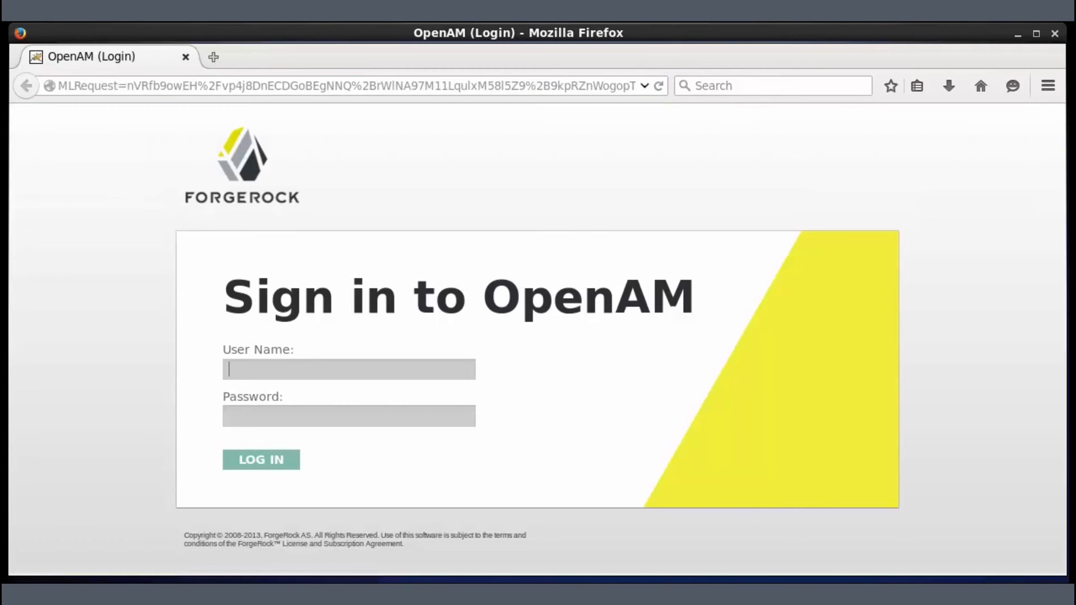
Sign in as the demo user and reach the single sign-on succeeded page.
{"action": "type", "text": "demo"}
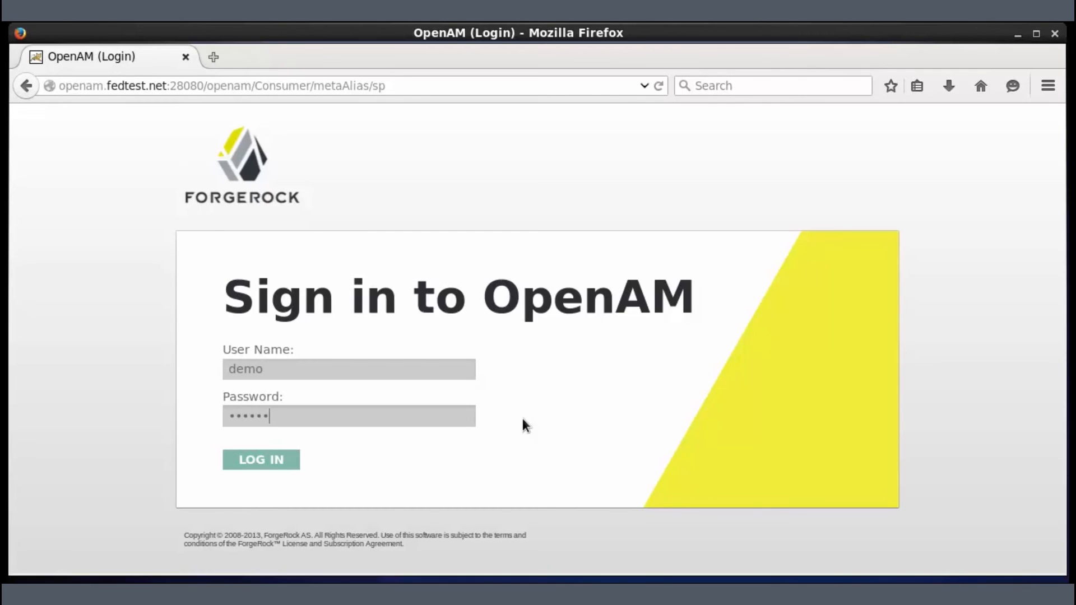
{"action": "left_click", "coordinate": [261, 460]}
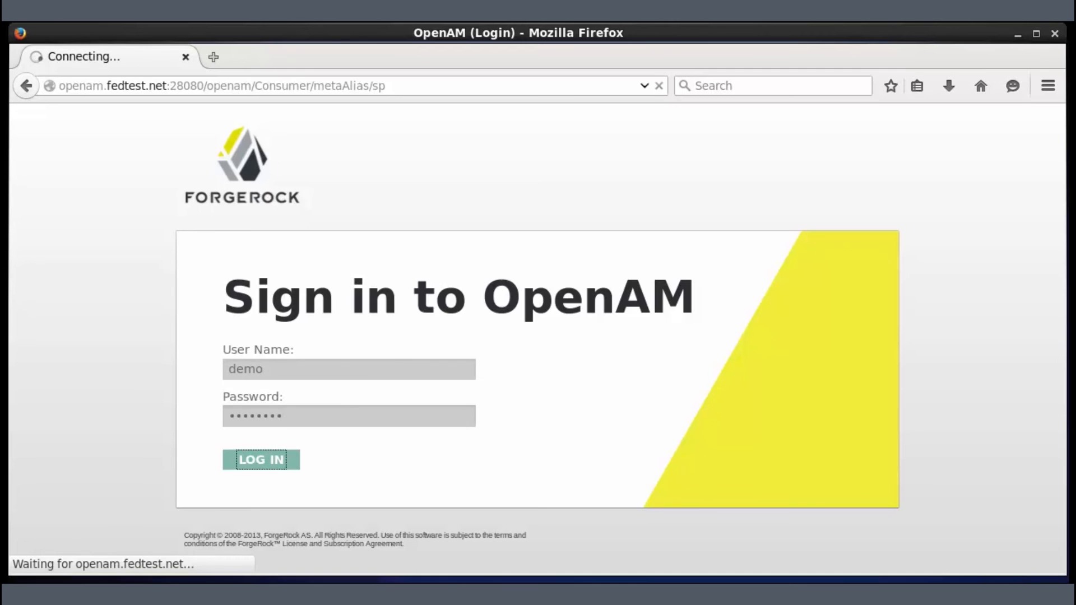
{"action": "left_click", "coordinate": [261, 459]}
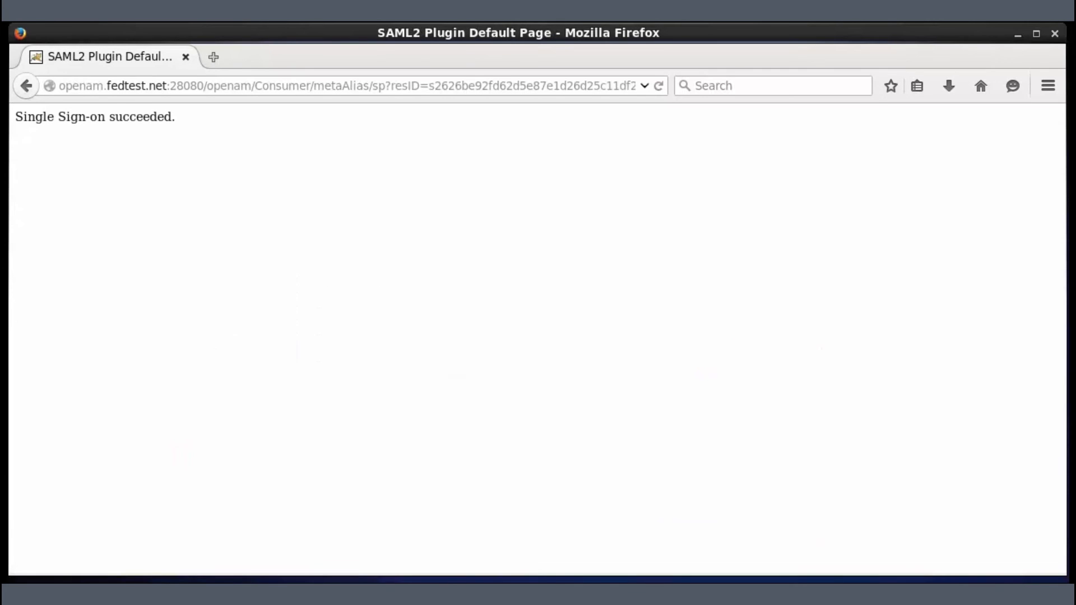
{"action": "mouse_move", "coordinate": [478, 240]}
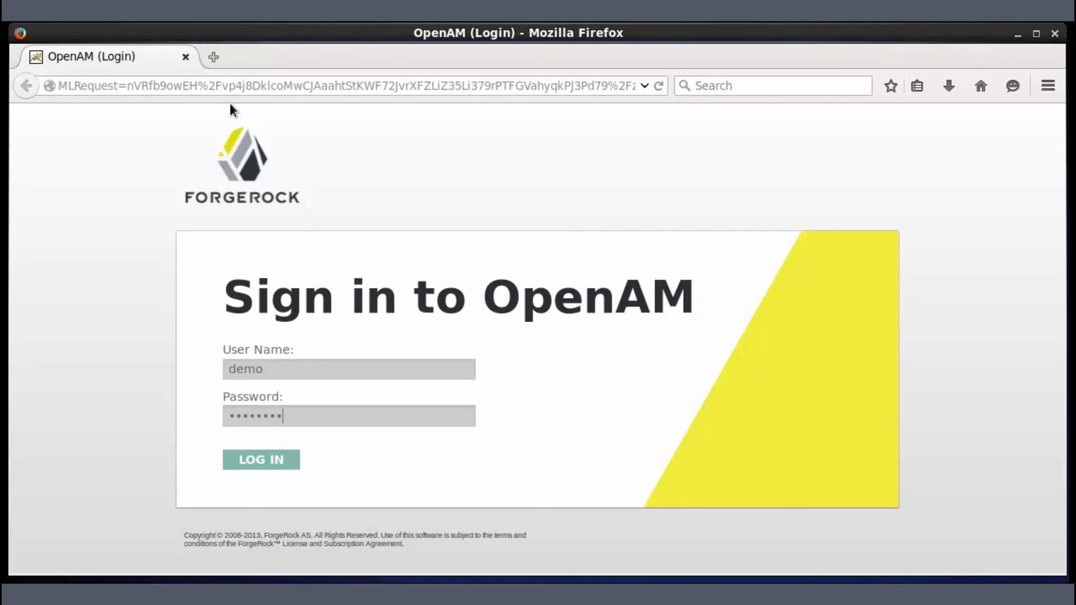
{"action": "left_click", "coordinate": [261, 460]}
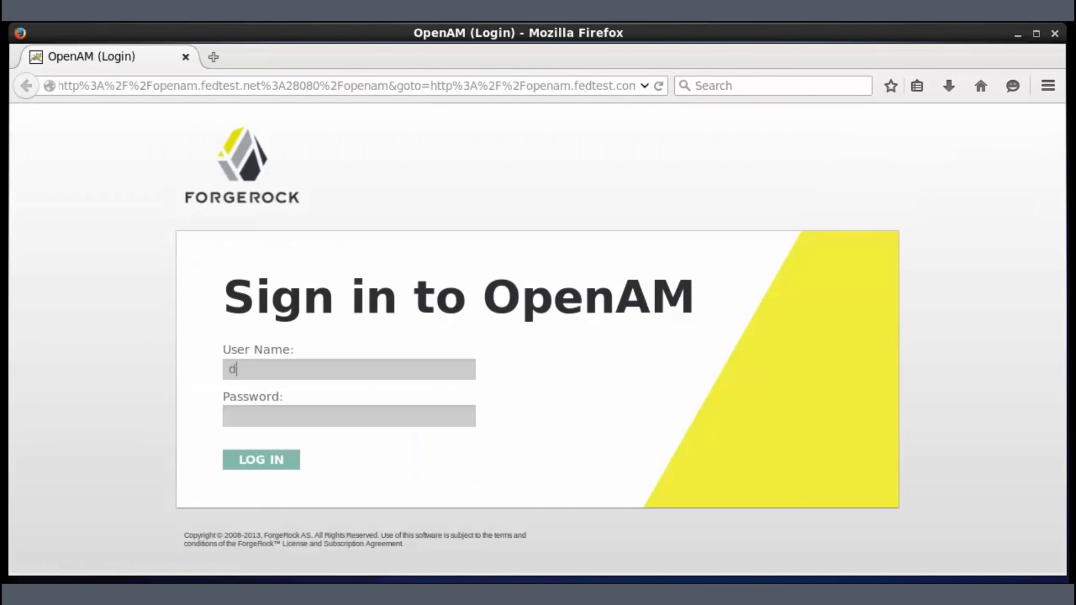
{"action": "type", "text": "emo"}
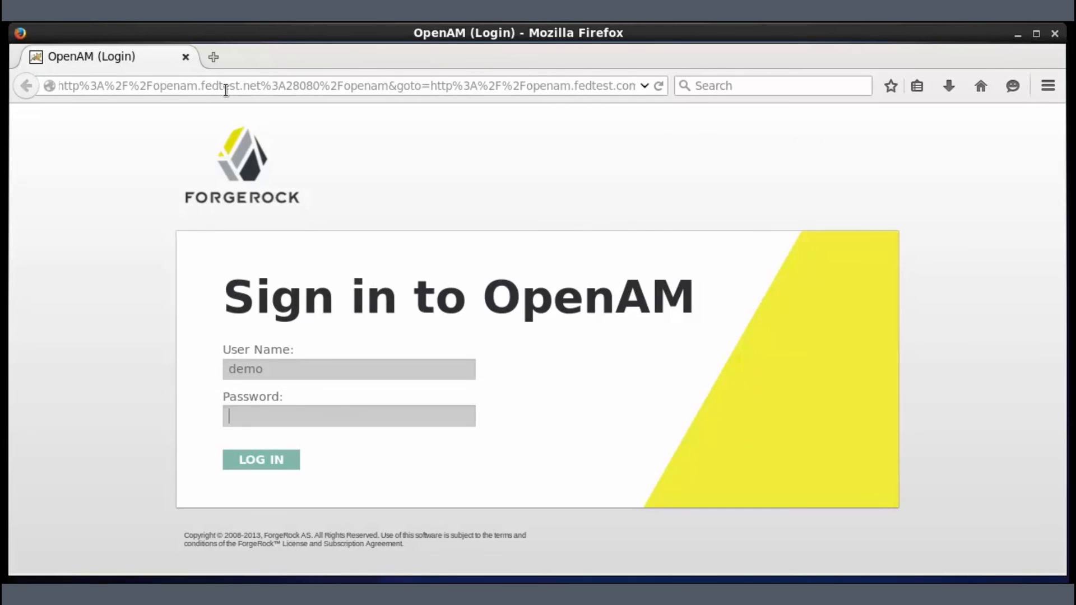
{"action": "type", "text": "password"}
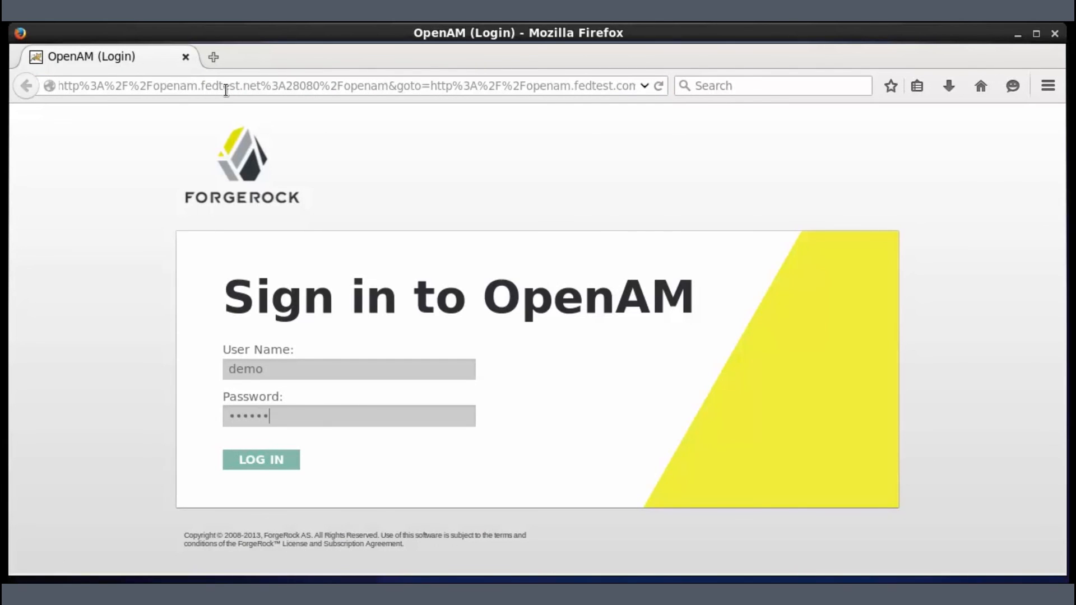
{"action": "left_click", "coordinate": [261, 459]}
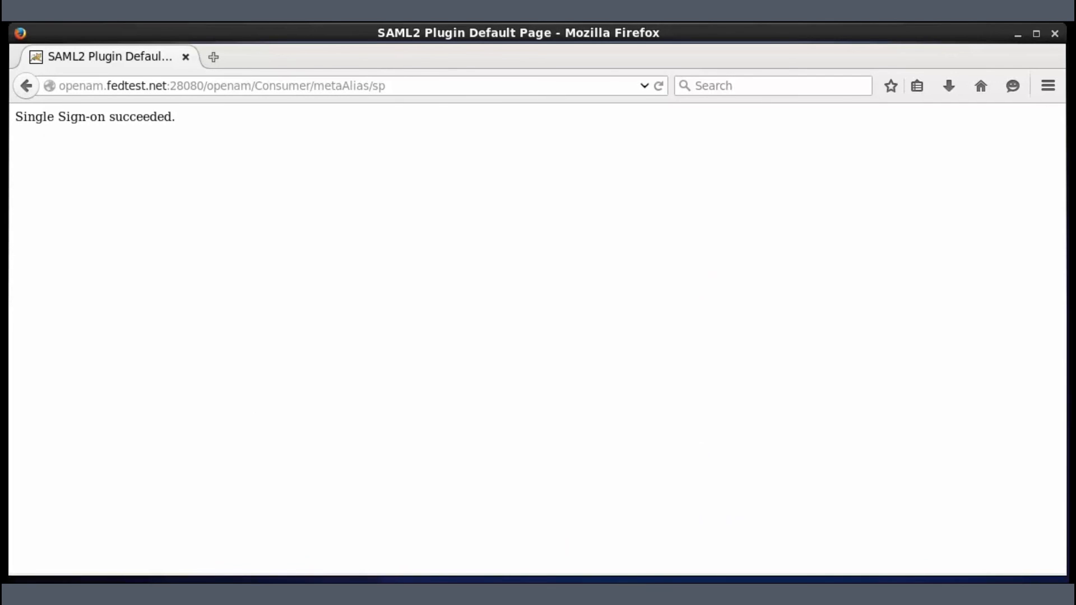